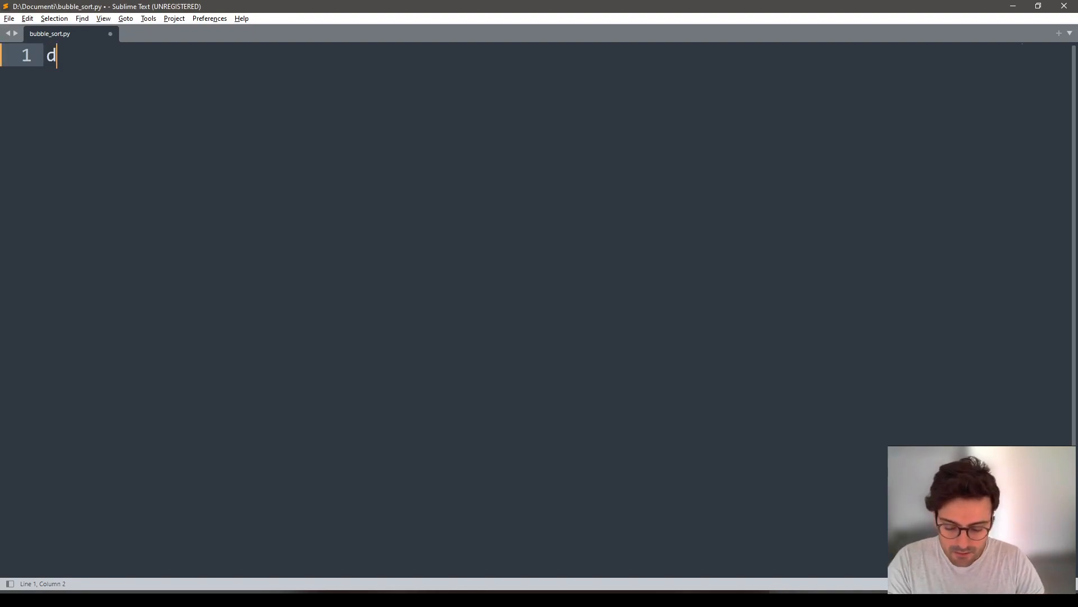
Define bubble(arr) whose first indented statement is n = len(arr).
text(ef bubble()
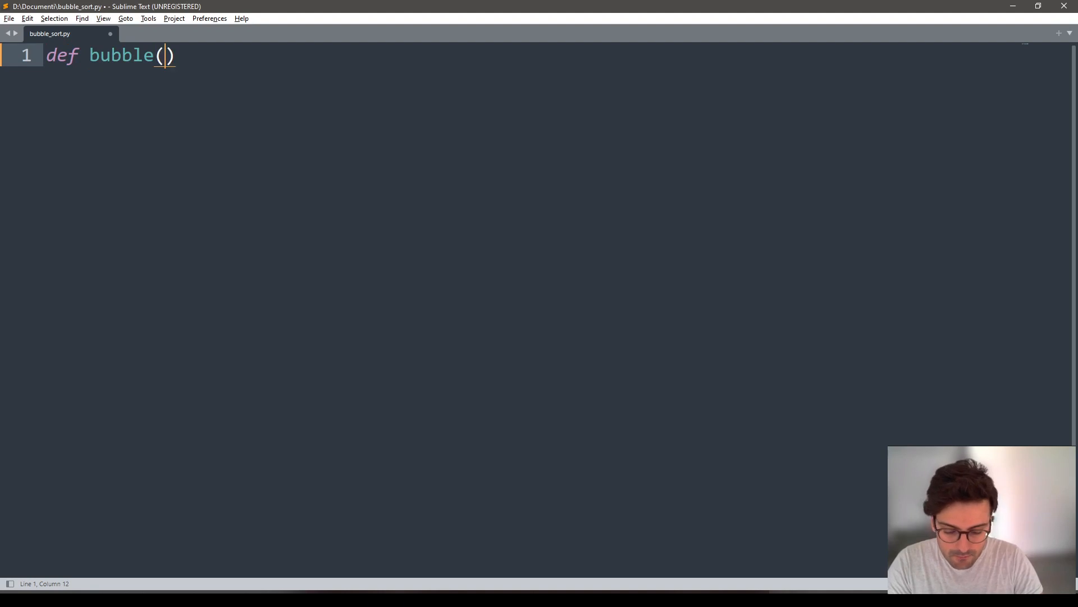
text(arr):)
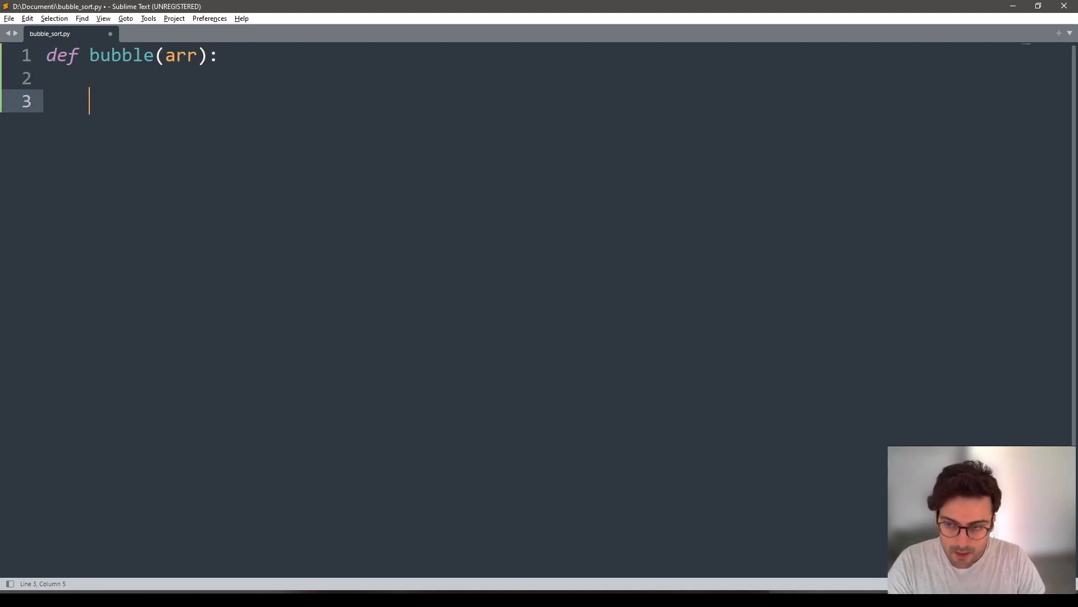
text(n = len(arr)
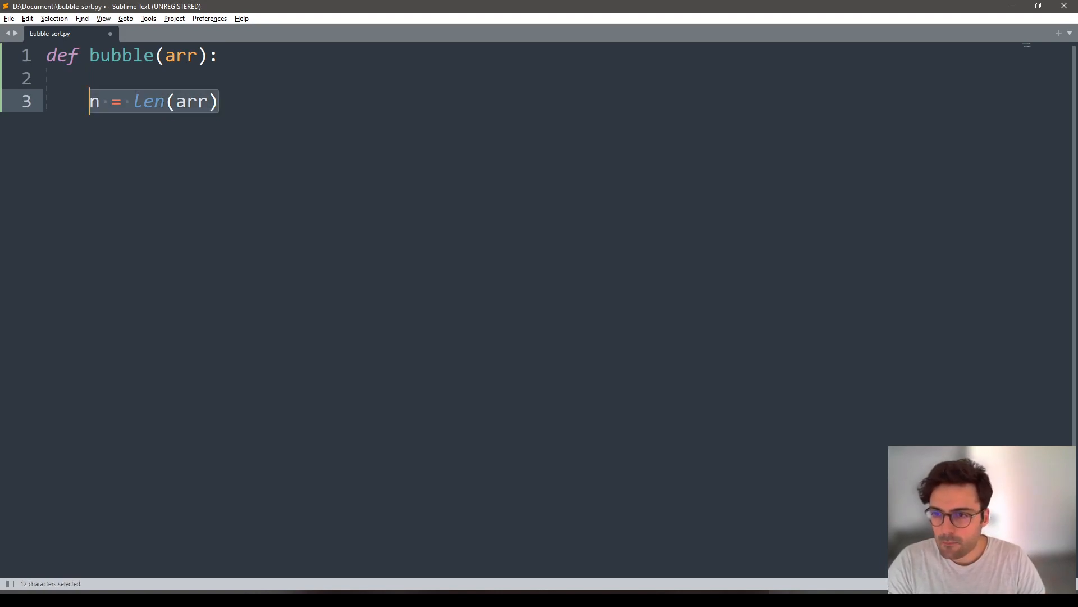
key(enter)
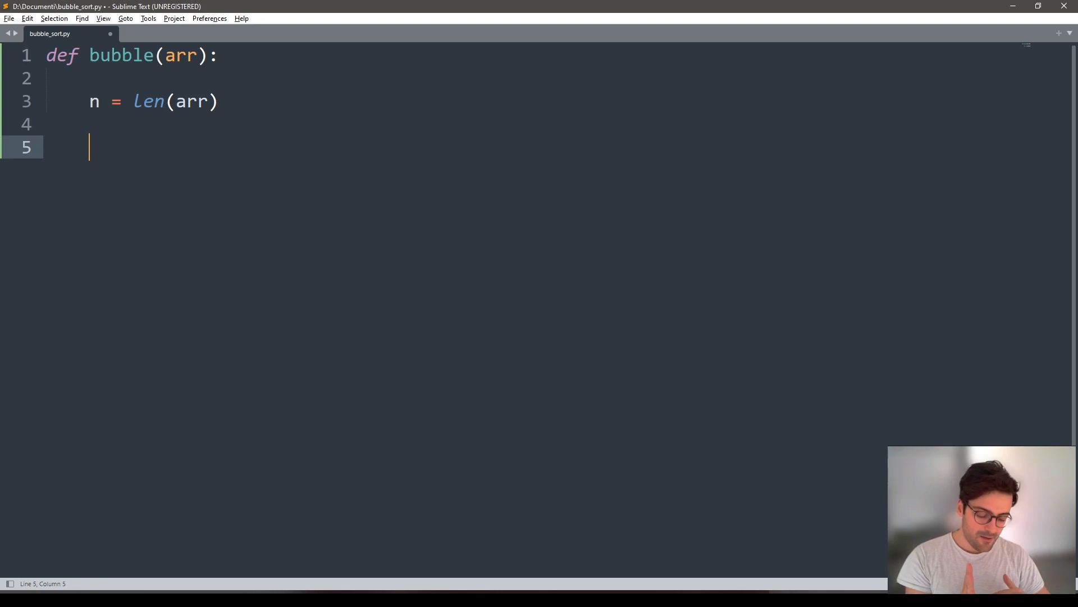
Add the loop for i in range(n) with a nested for j in range(n - i - 1), starting an if.
text(f)
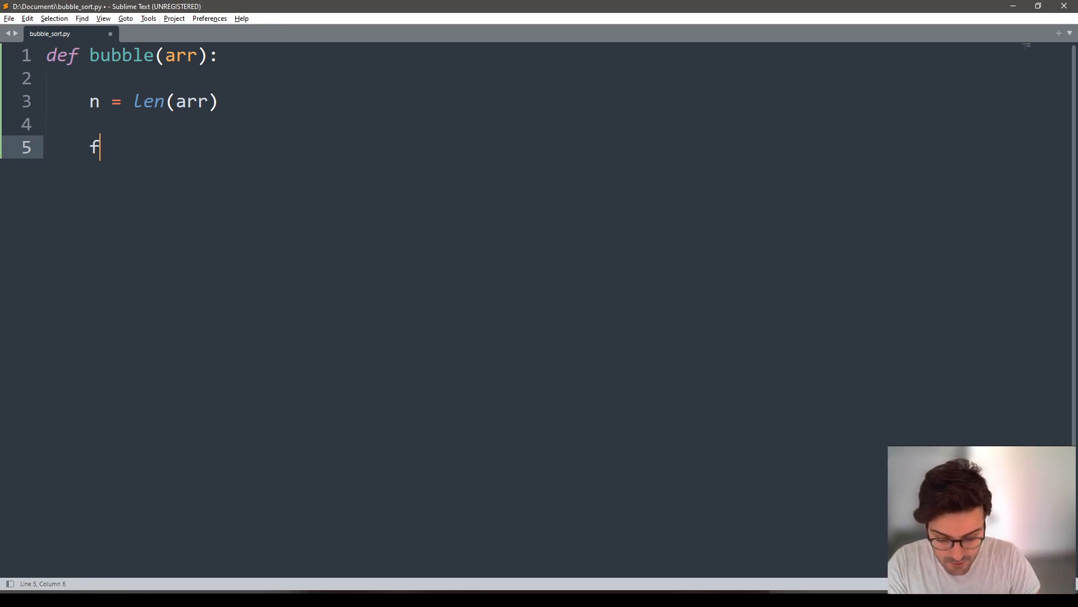
text(or i)
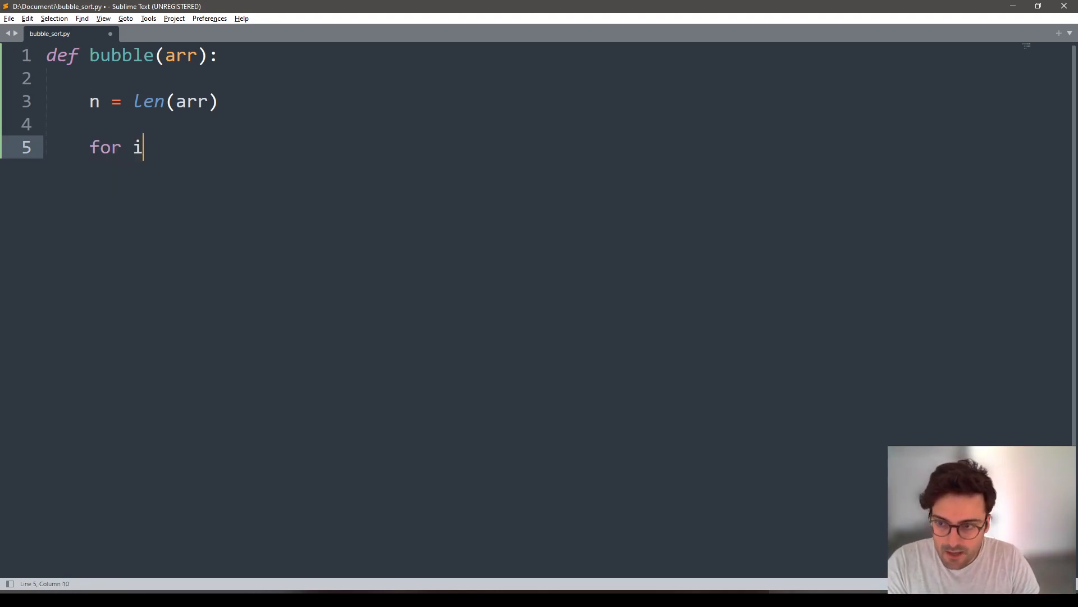
text(in range())
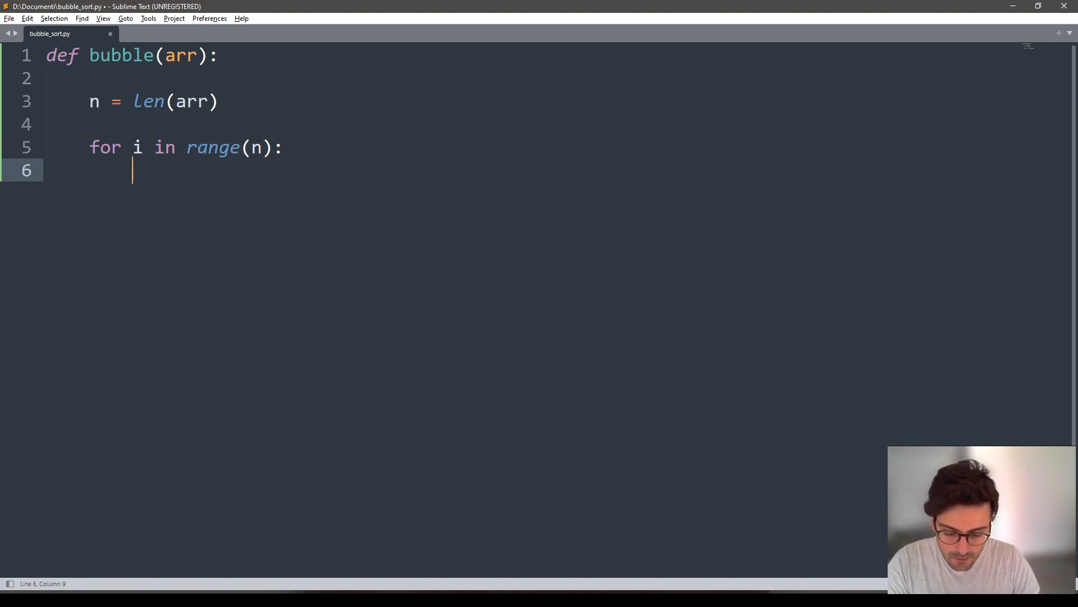
text(fr)
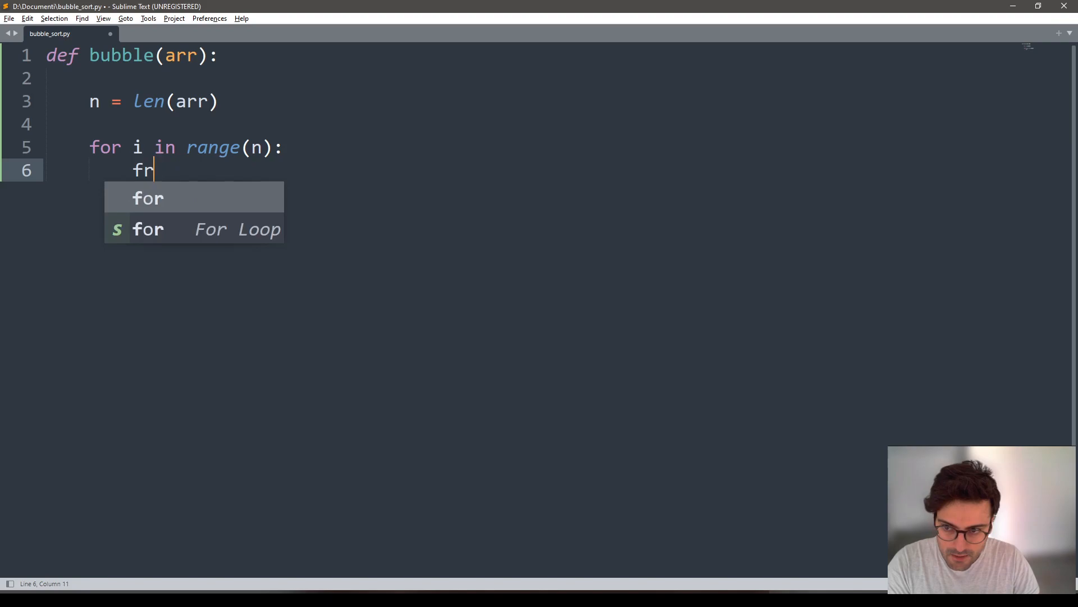
text(or j in)
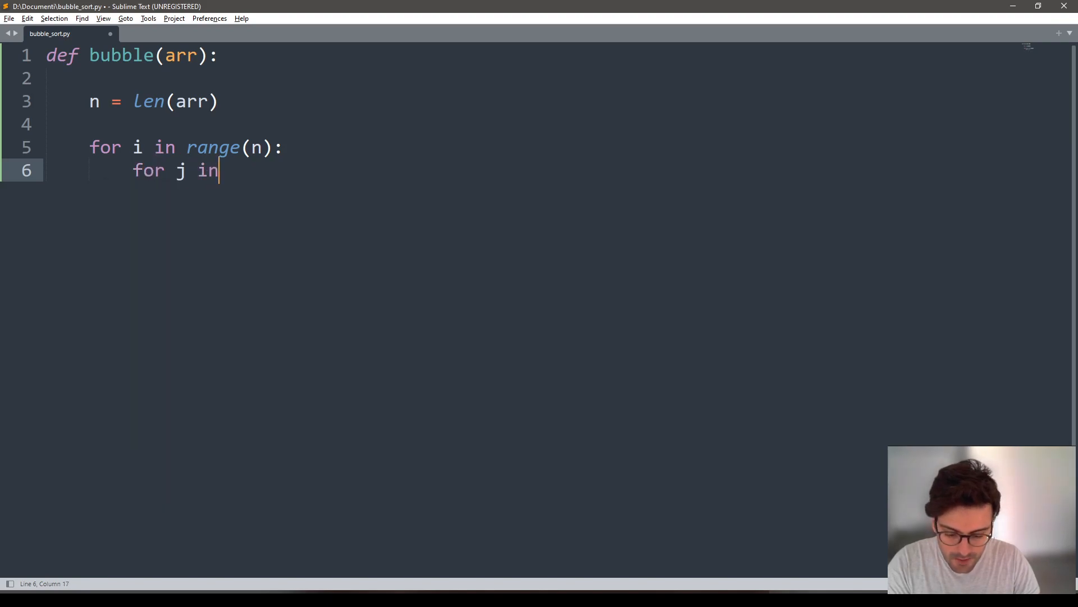
text(range)
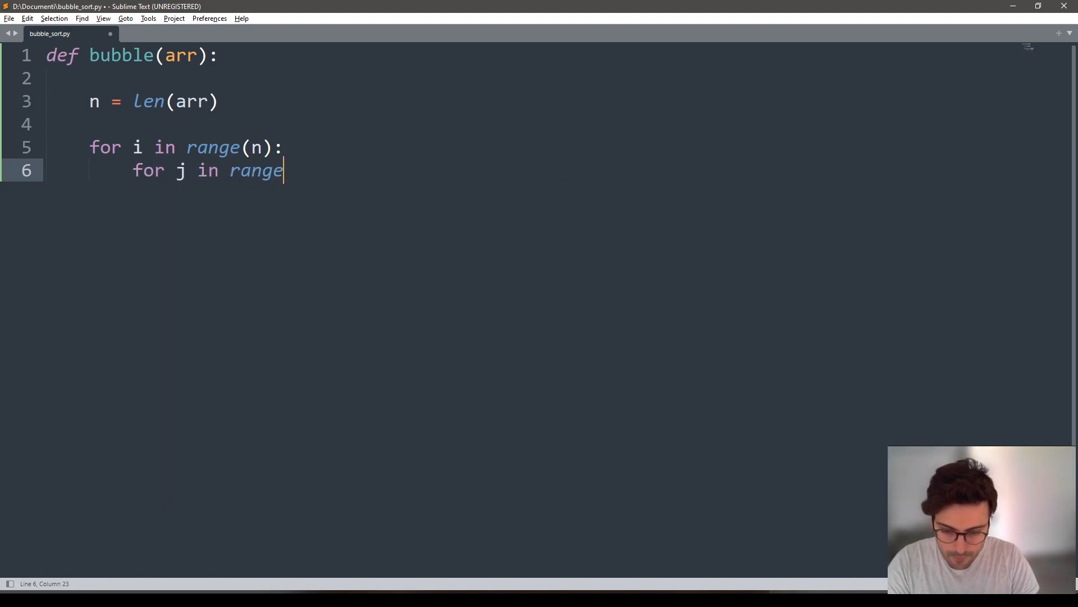
text((n -)
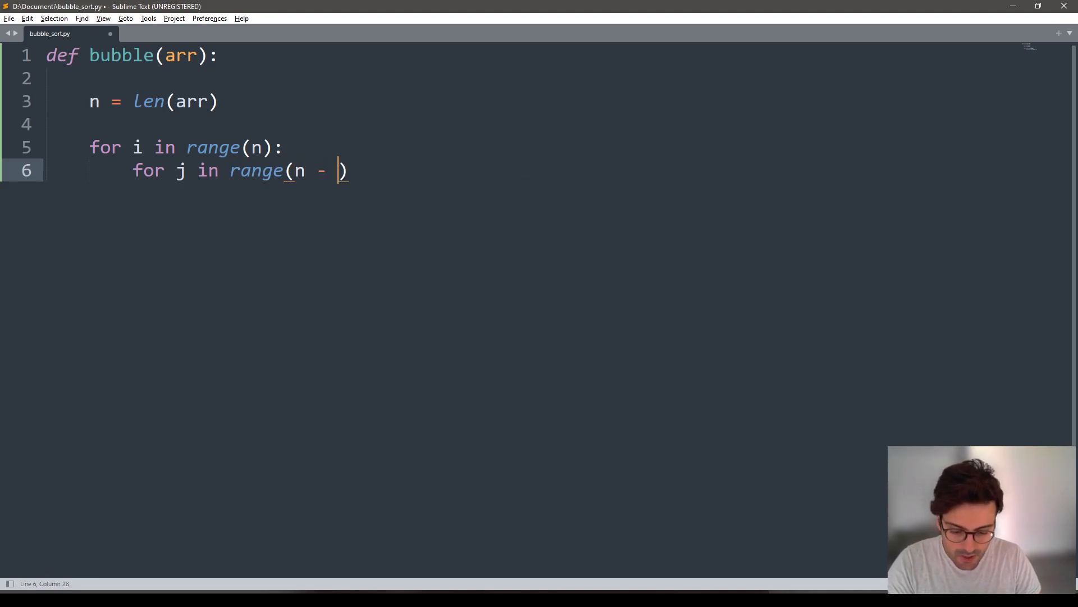
text(i - 1)
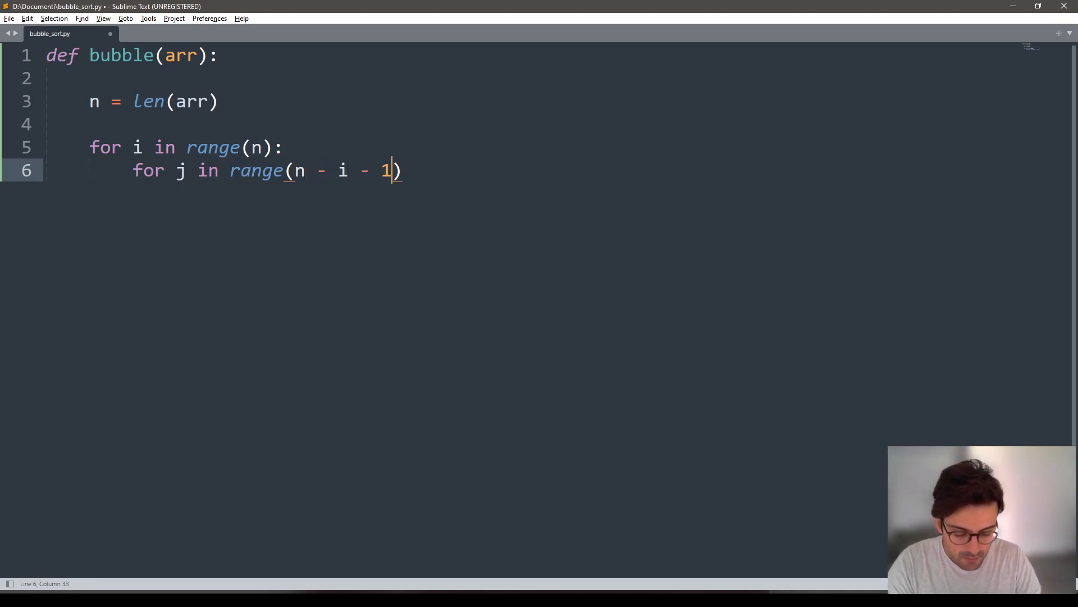
text(if)
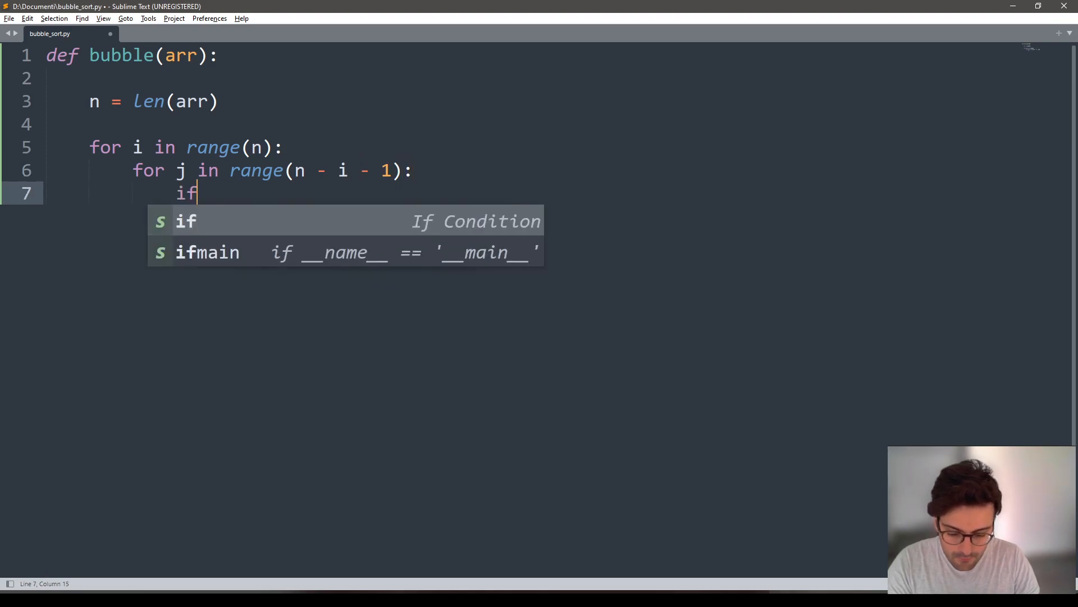
Complete the condition if arr[j] > arr[j+1]:.
text(arr[j])
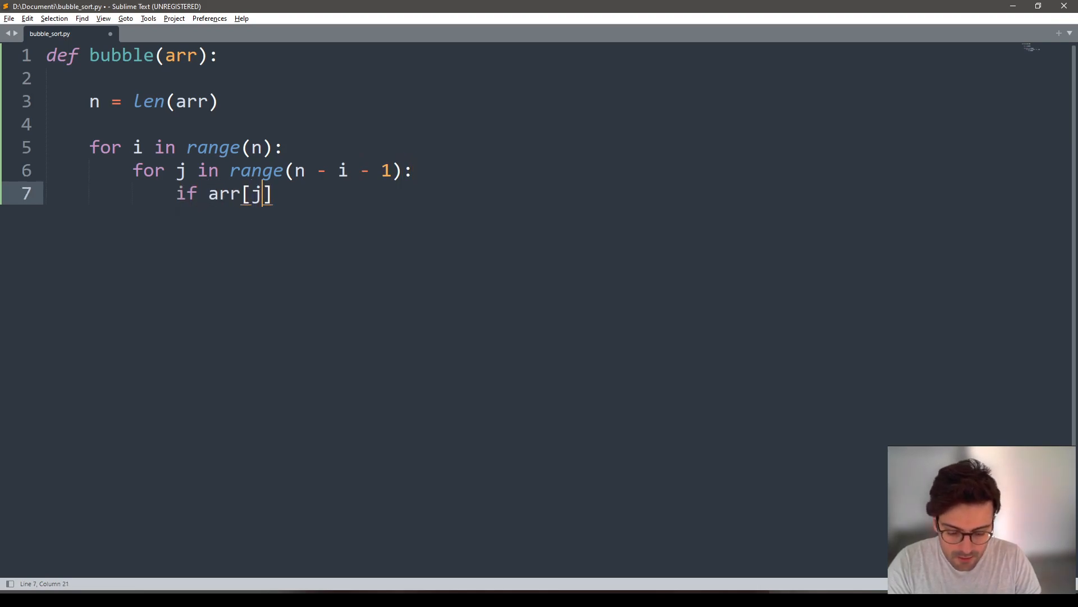
text(>)
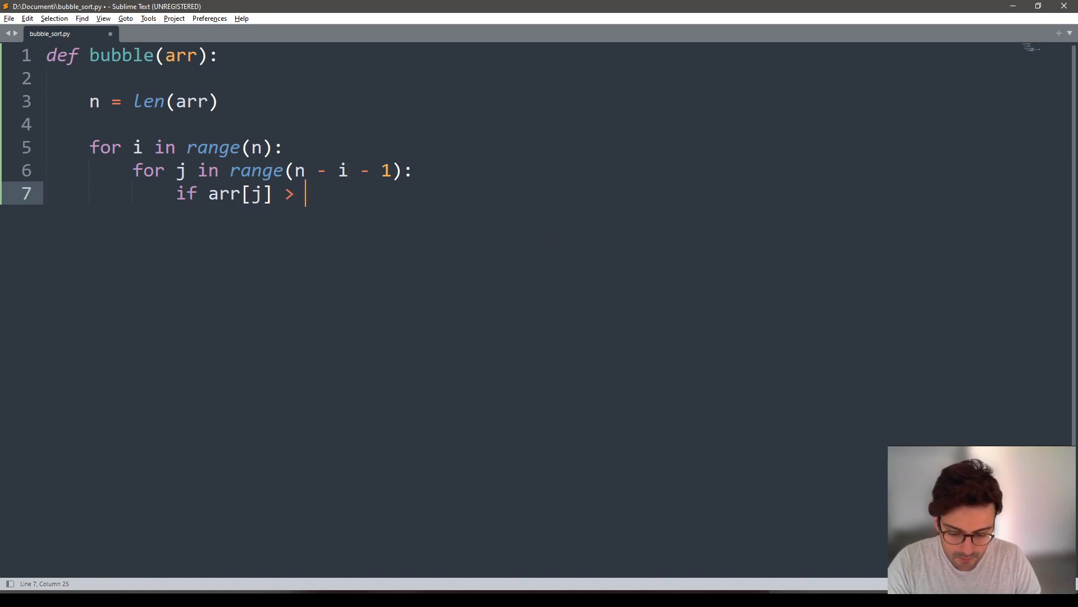
text(arr[)
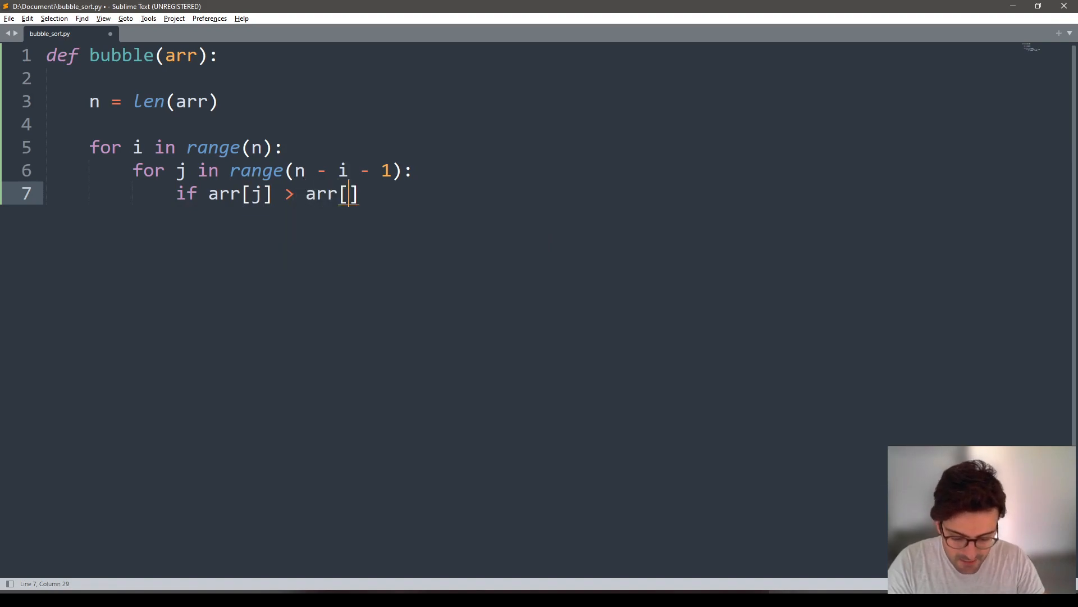
text(j+1]:)
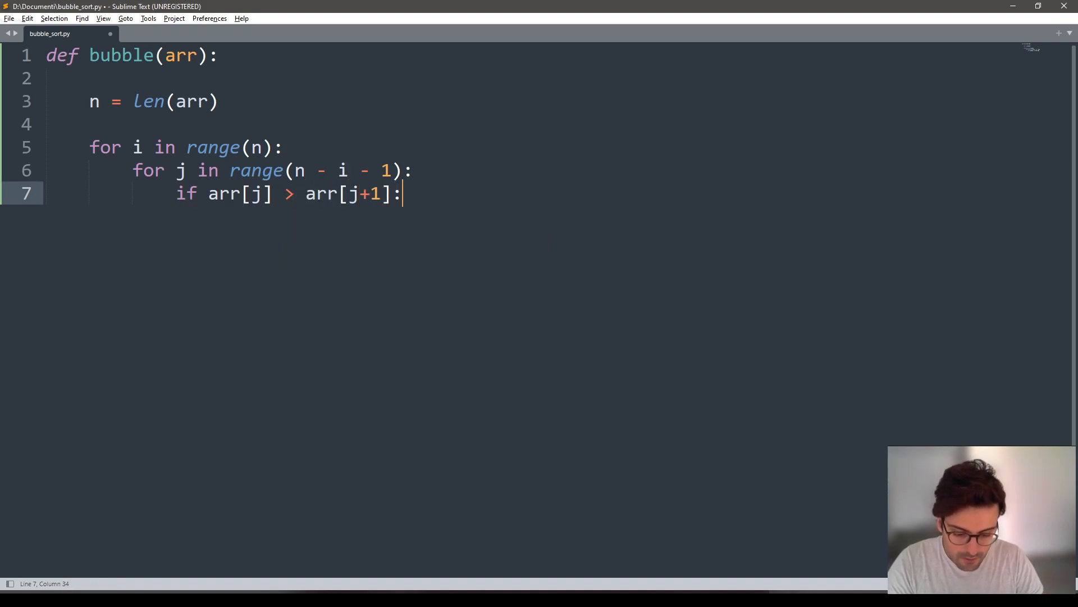
Add the one-line swap arr[j], arr[j+1] = arr[j+1], arr[j] as the if body.
text(a)
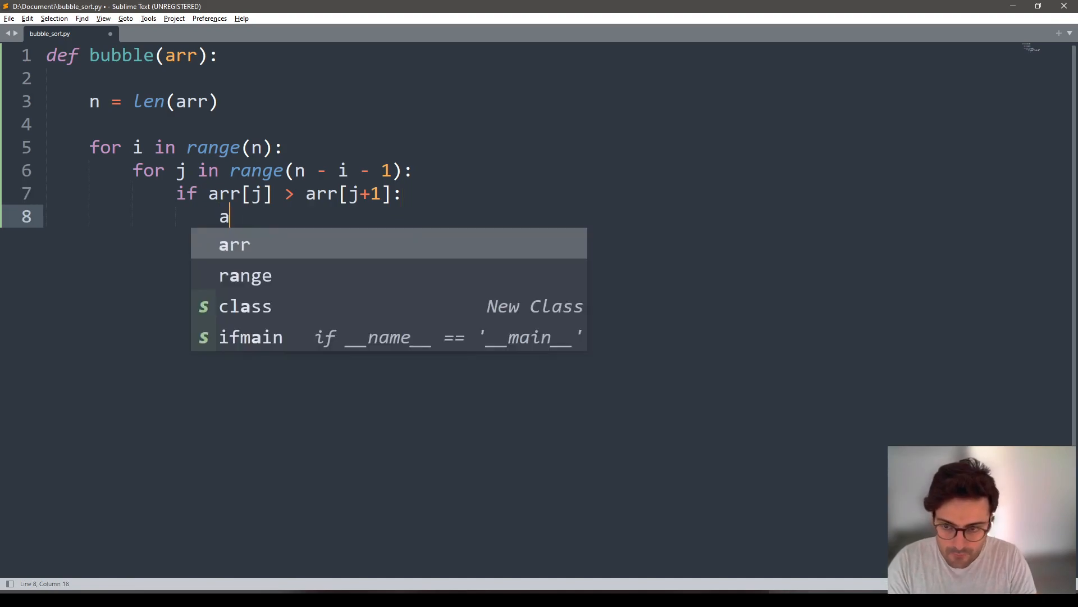
text(rr[j])
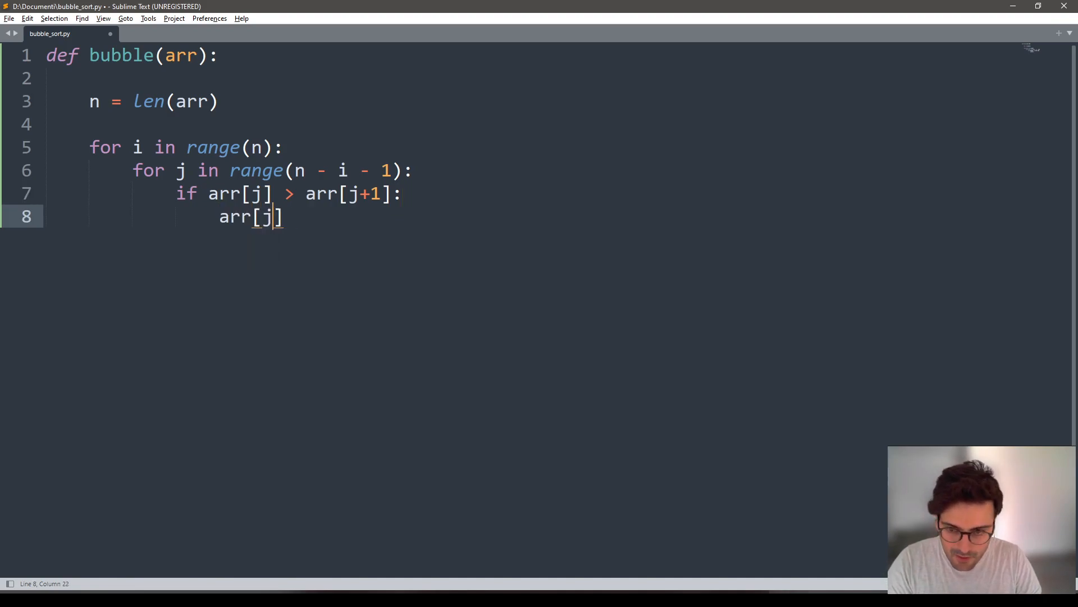
text(, arr[)
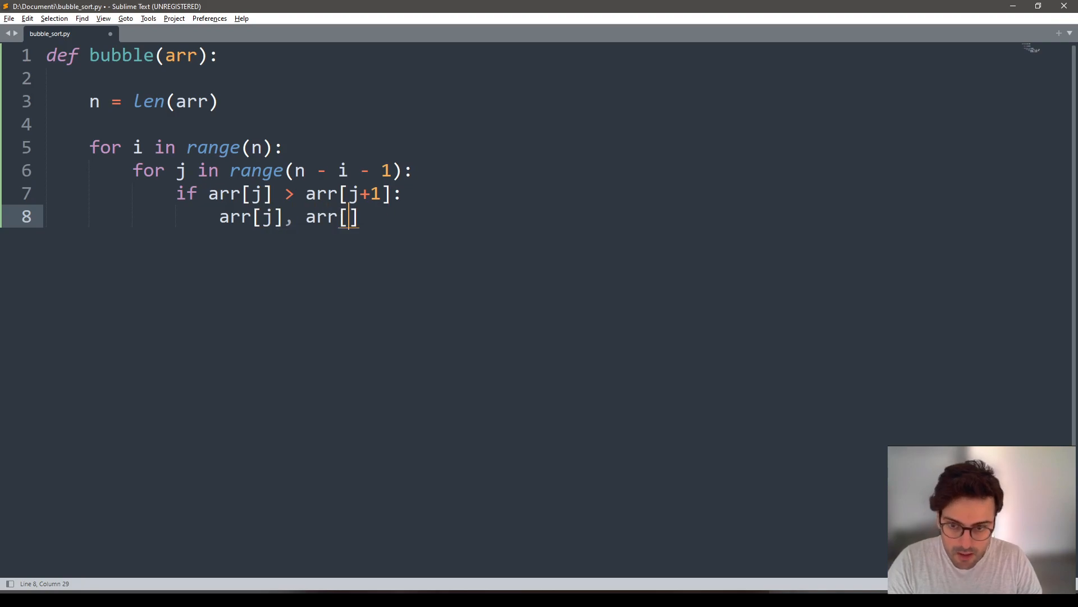
text(j)
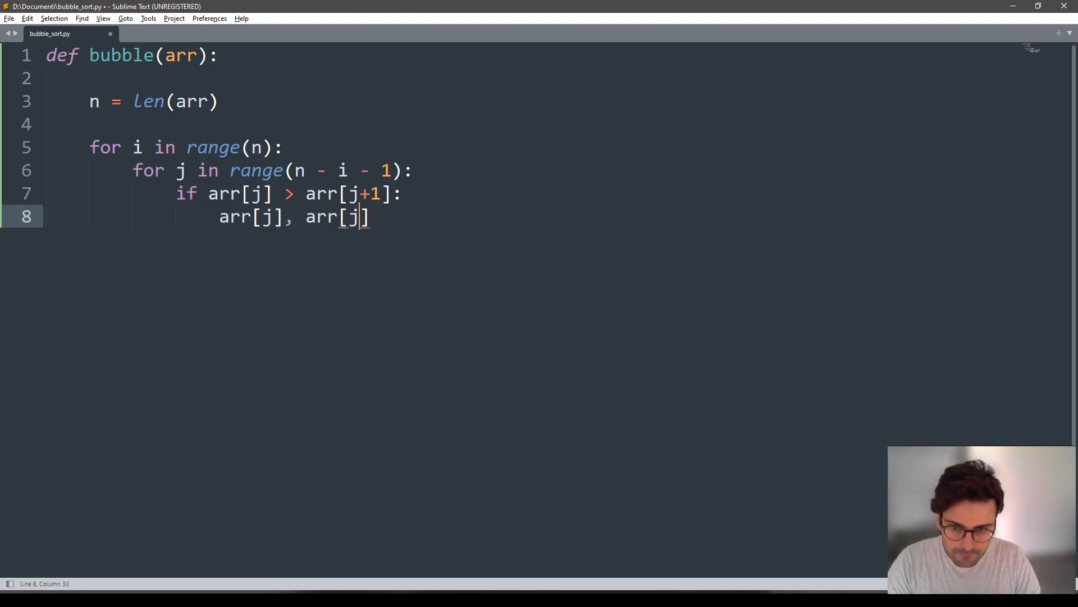
text(+1] = arr[)
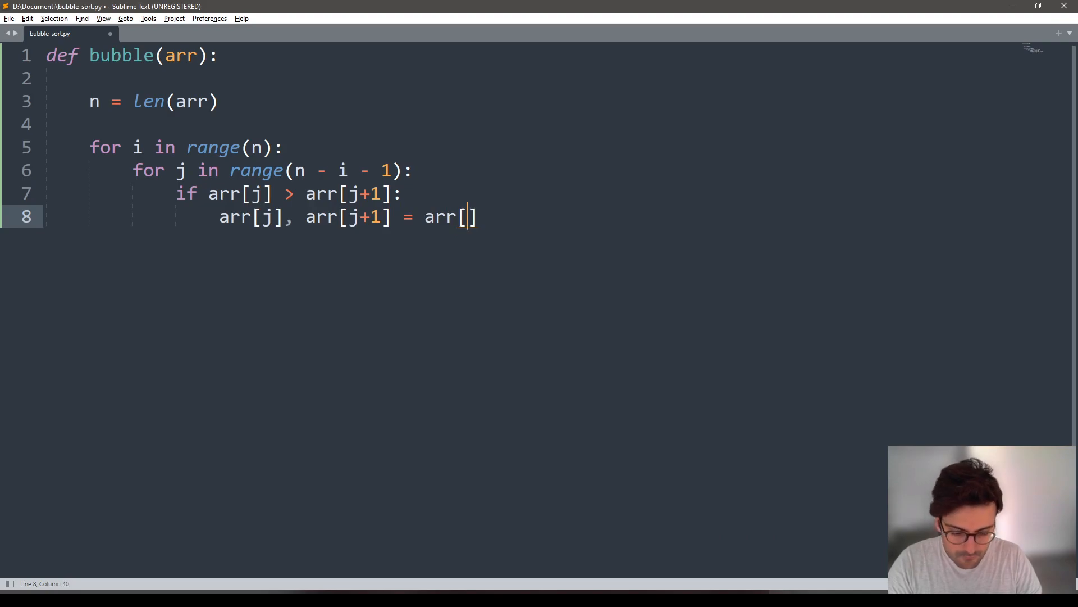
text(j+1],)
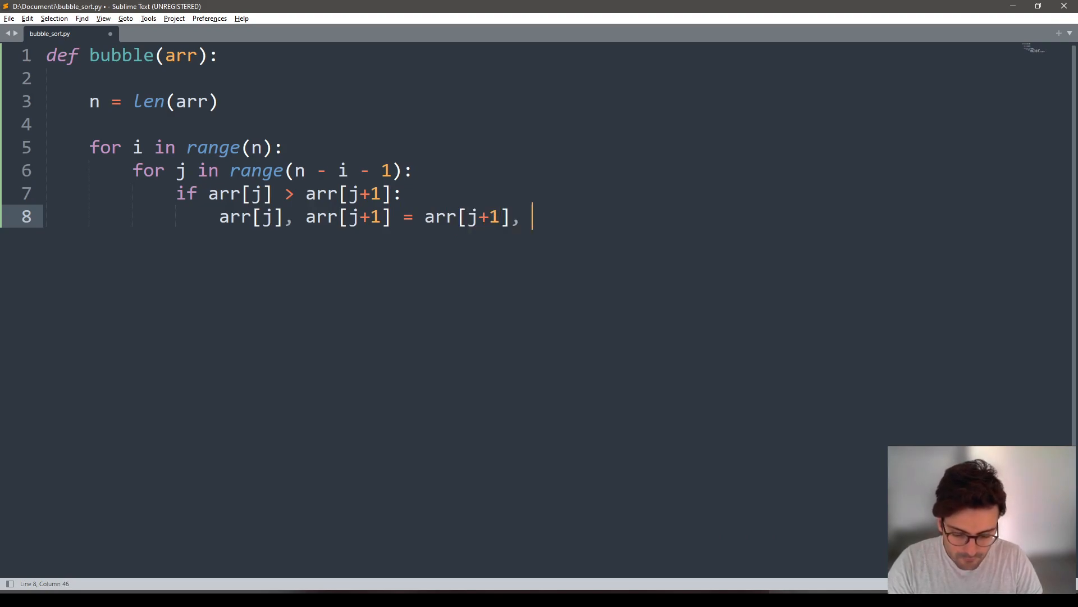
text(arr[j])
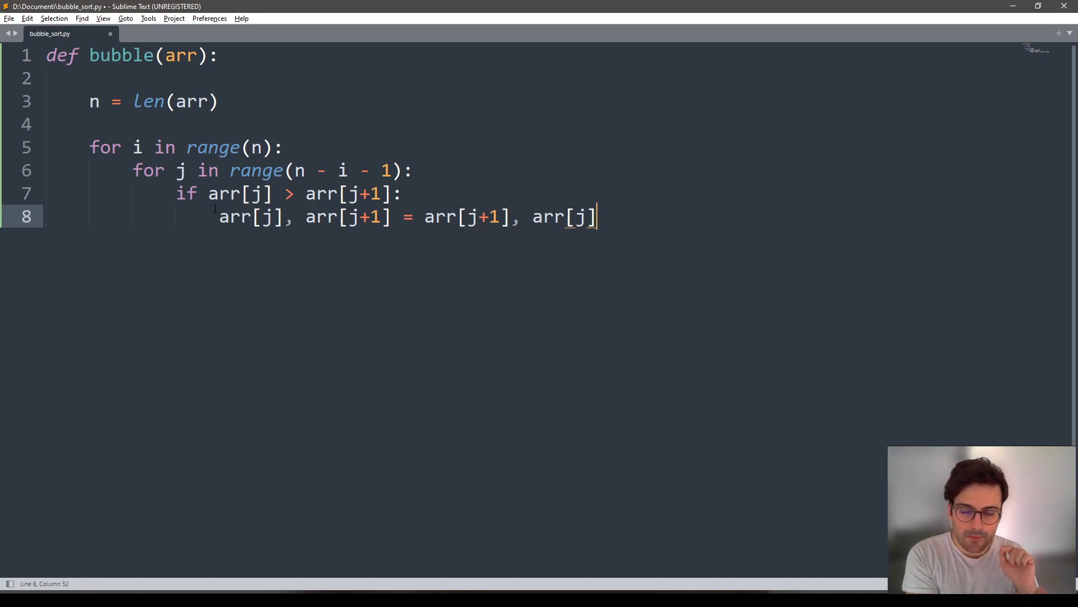
key(enter)
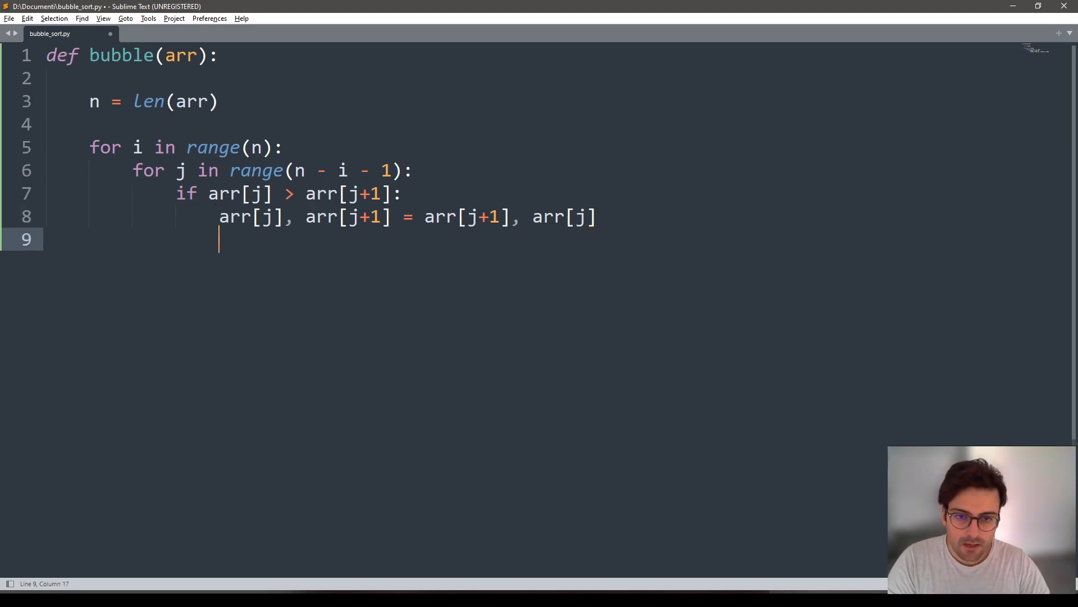
Return arr, add test array [18,1,5,3,8,6], print bubble(arr), and build the script.
text(returnr)
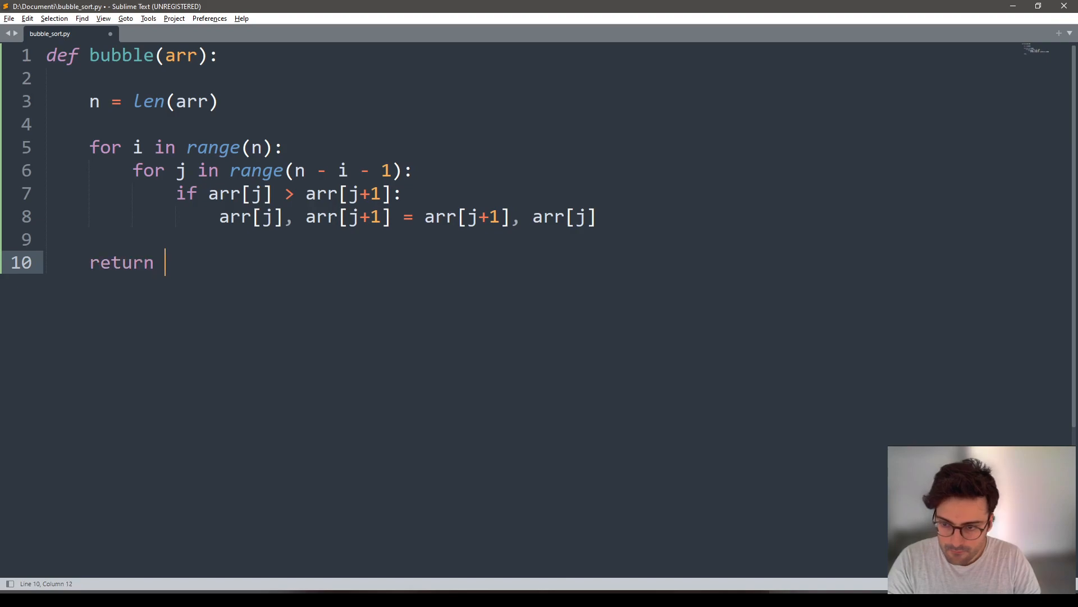
text(arr)
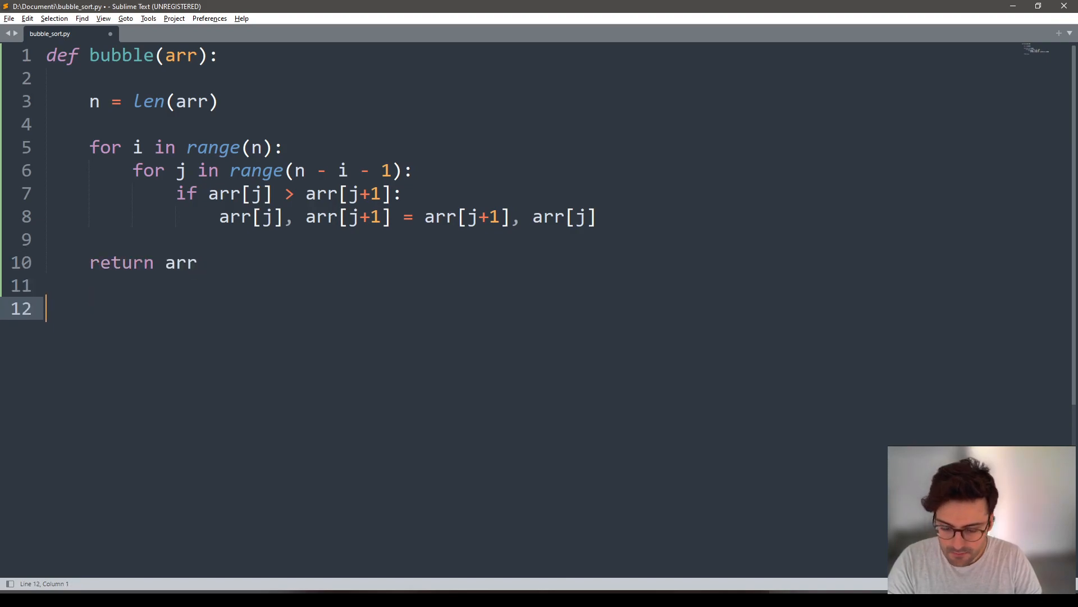
text(arr = [])
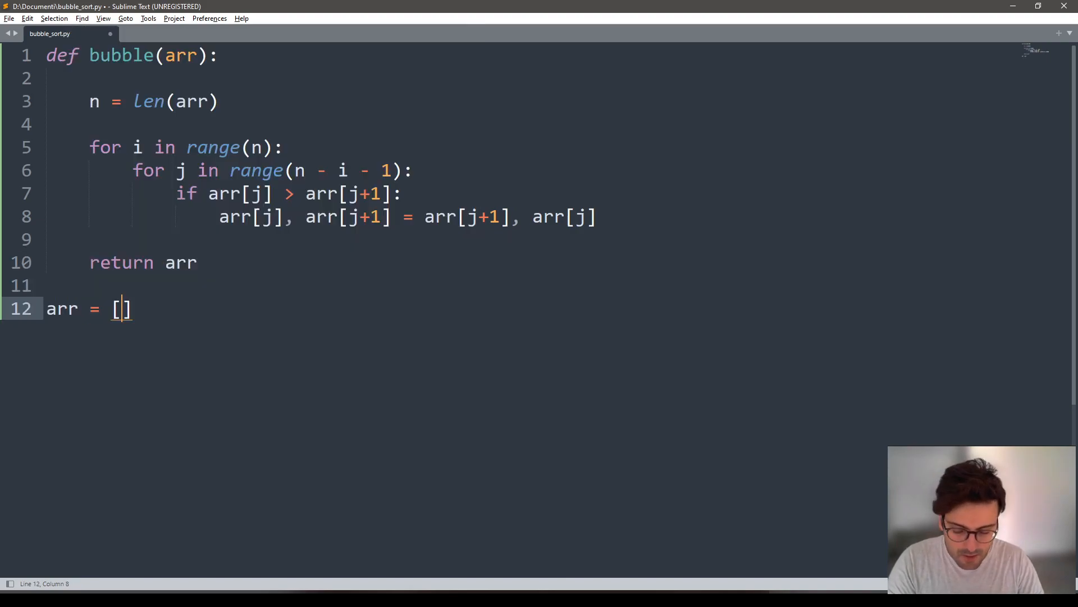
text(18,)
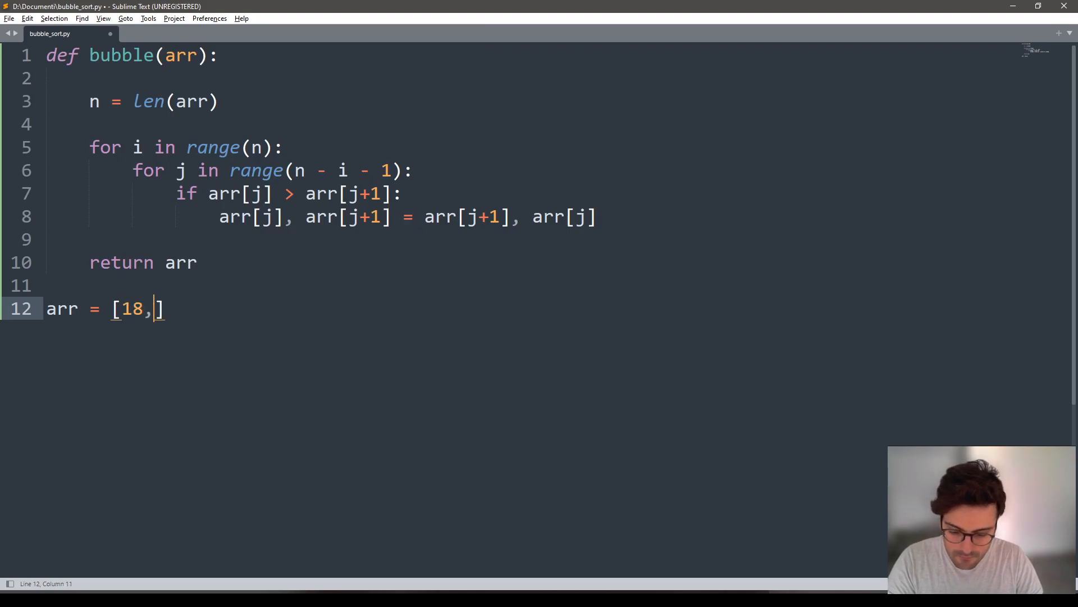
text(1,5,3,8)
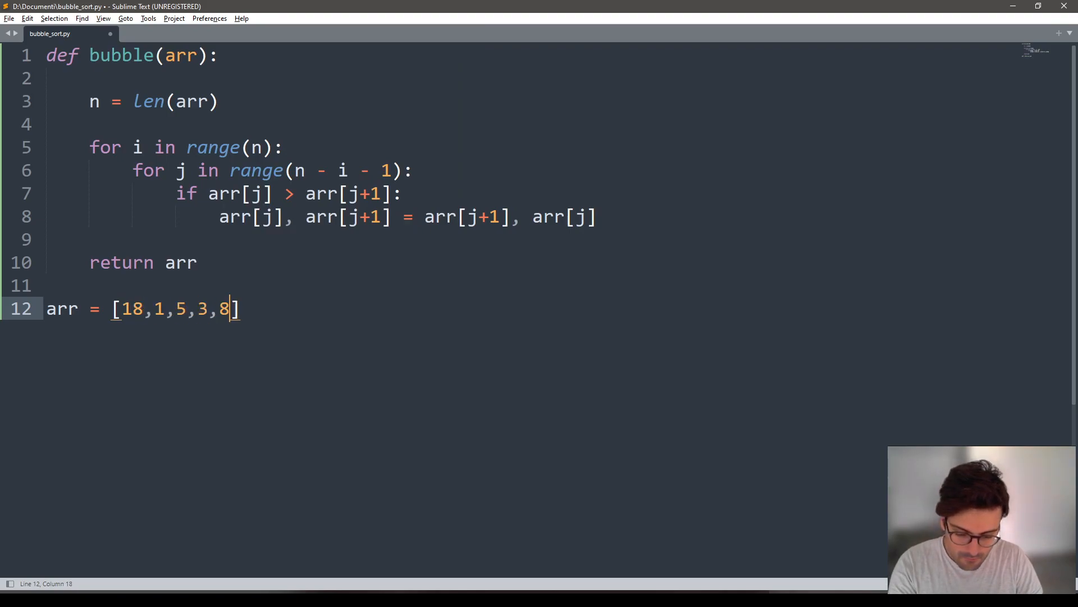
text(,6]+)
text(print(bubble)
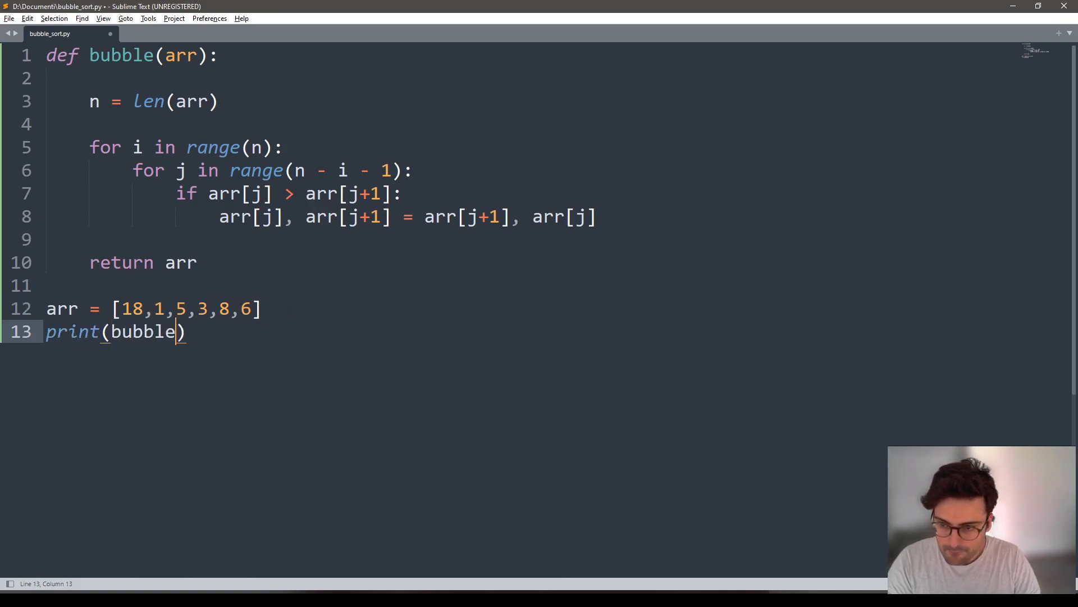
text(arr)
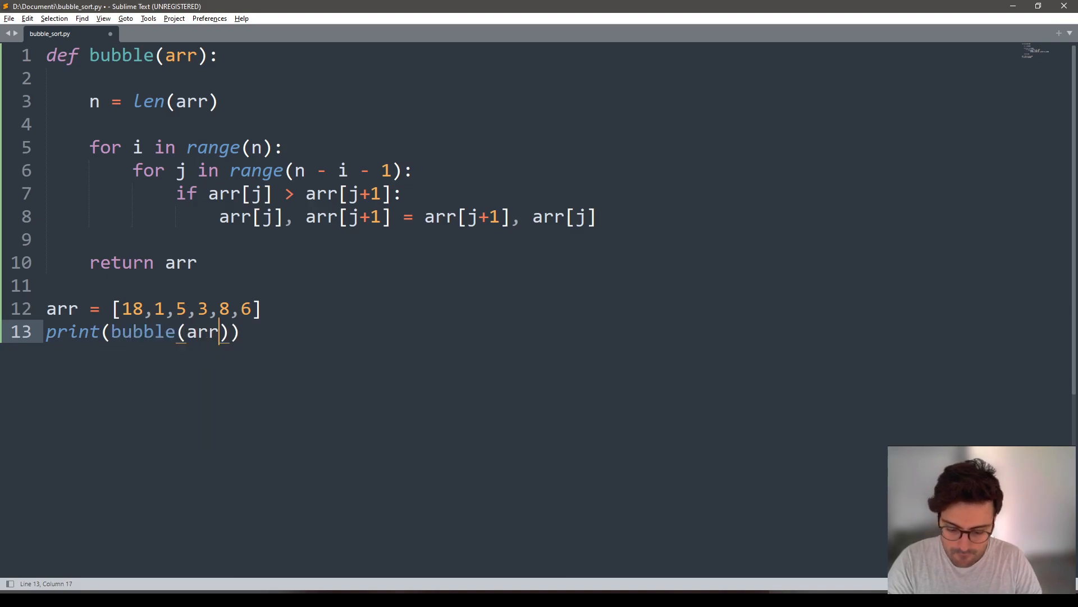
key(ctrl+b)
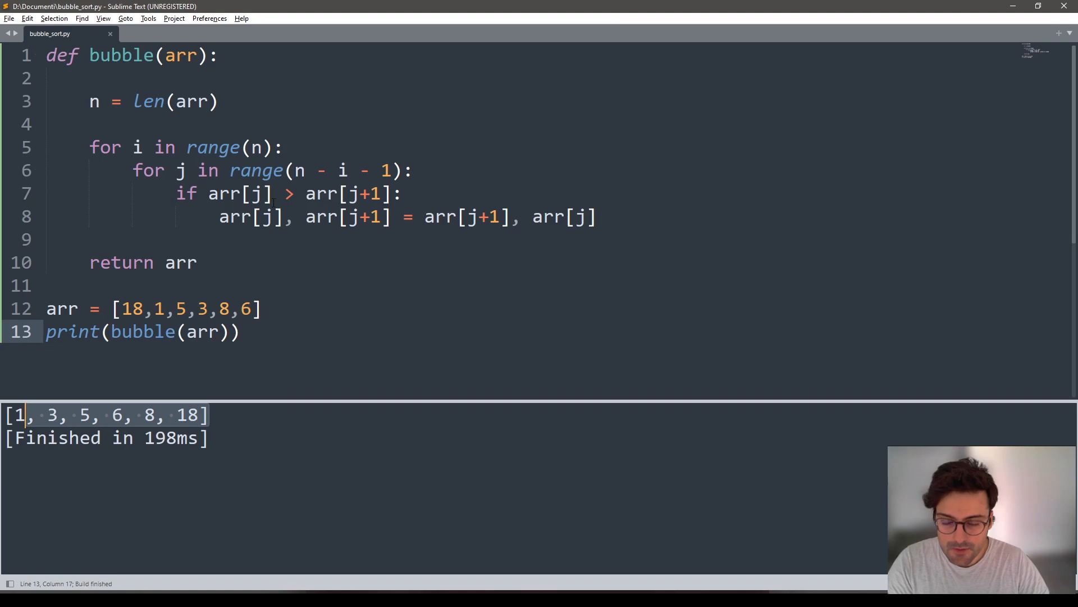
Flip the line 7 comparison from > to <.
text(<)
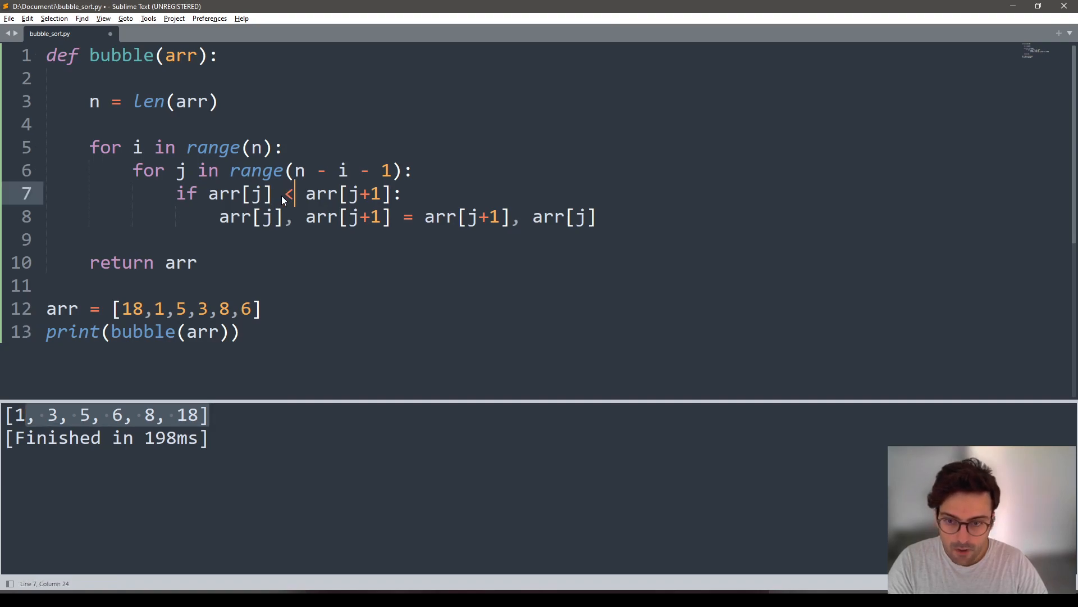